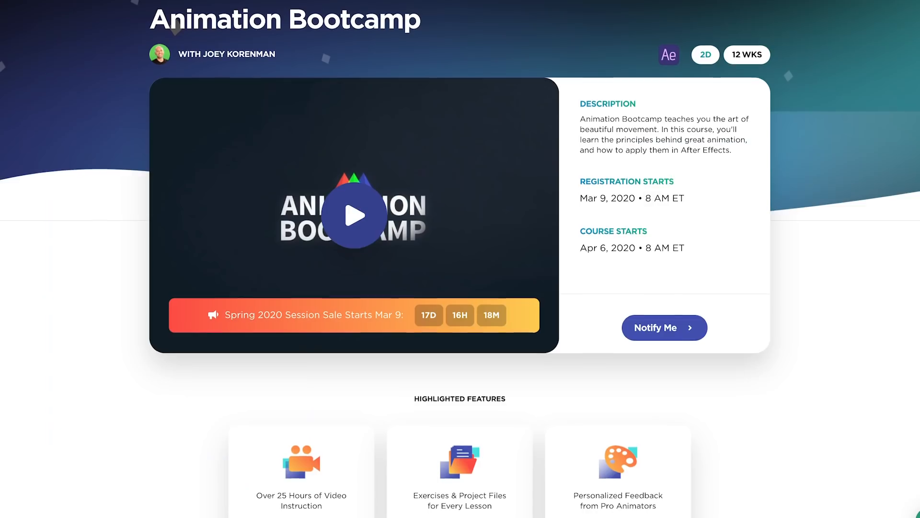
- Bring up the BOAF-Card comp and scrub the playhead through the feather's entrance animation
scroll("down", 3)
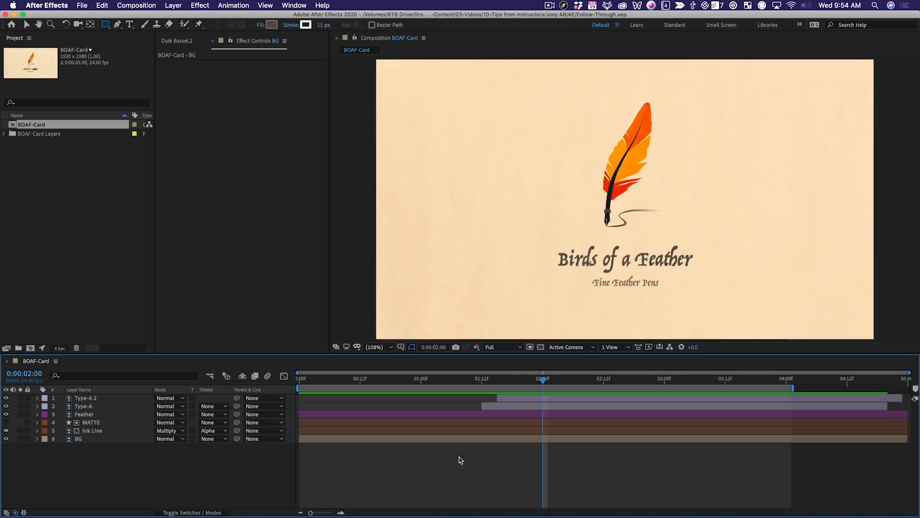
left_click(84, 414)
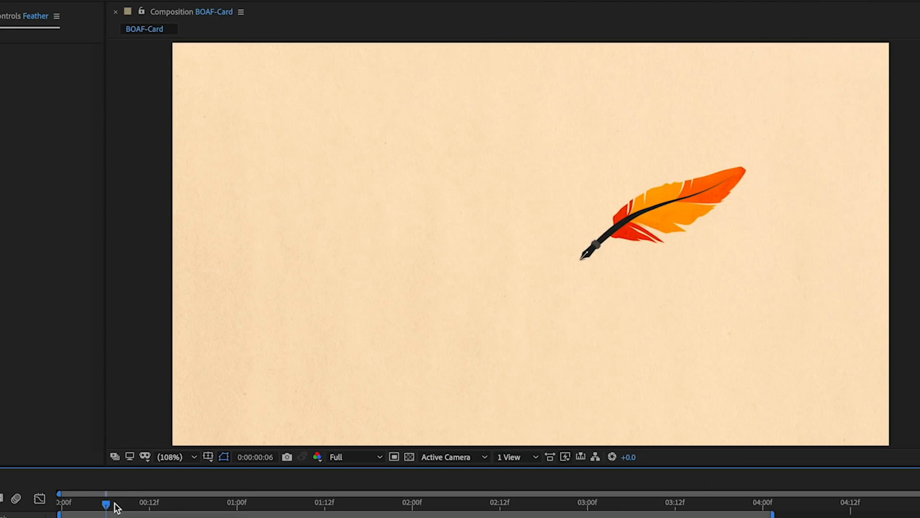
left_click_drag(105, 503, 198, 503)
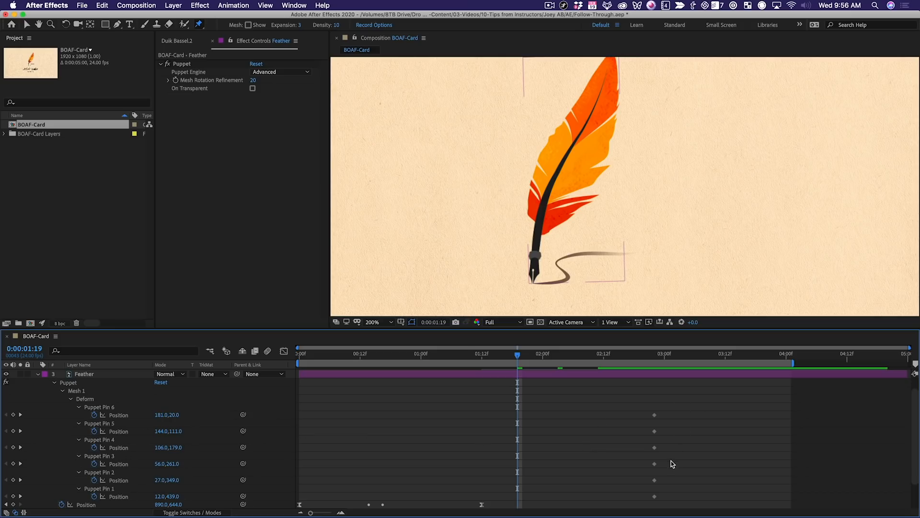
mouse_move(628, 394)
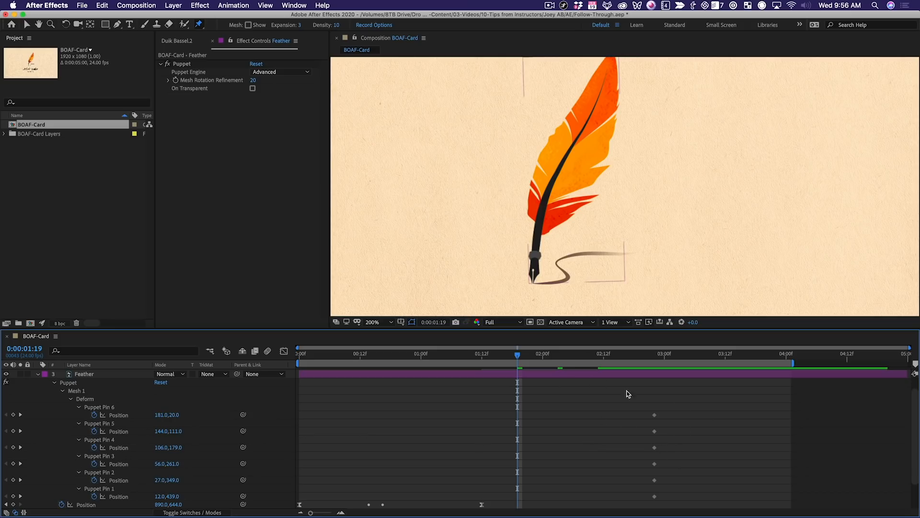
- Drag the feather's top puppet pin to the right at 1:19, bending the quill into a curve
left_click(181, 63)
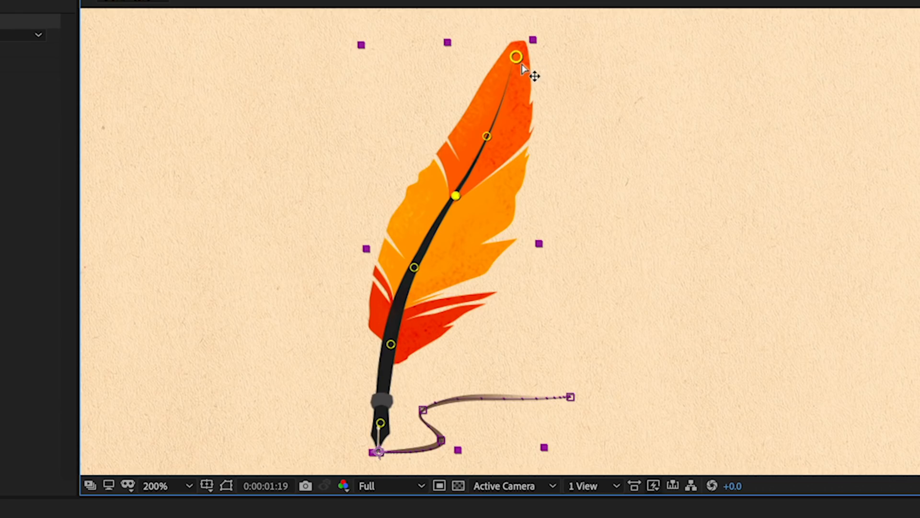
left_click_drag(516, 55, 739, 71)
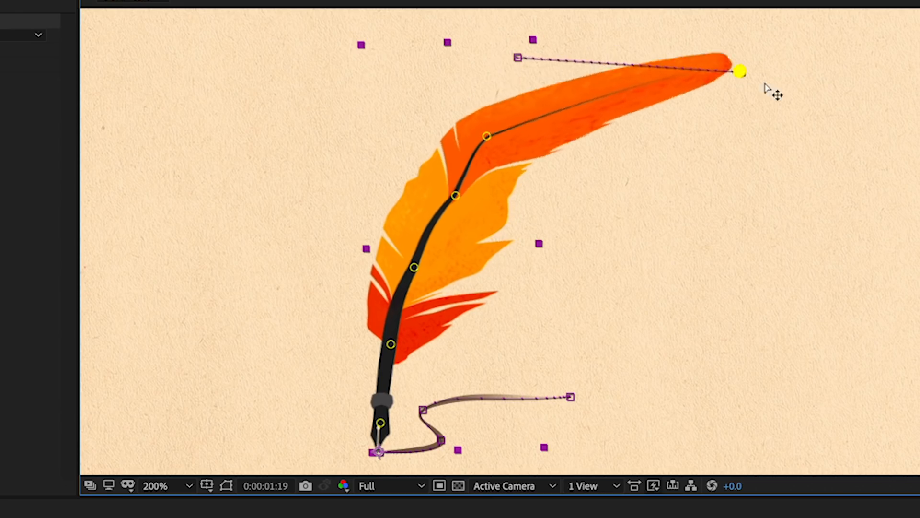
left_click_drag(737, 72, 517, 57)
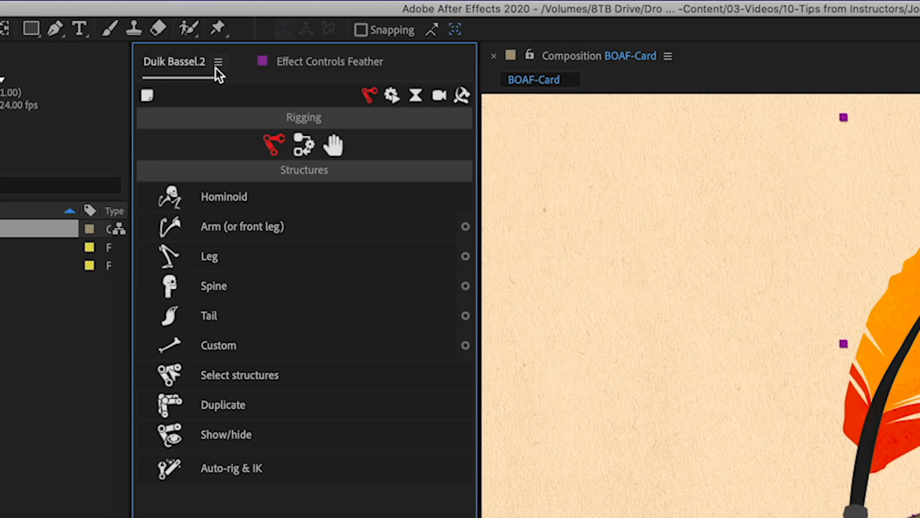
mouse_move(235, 76)
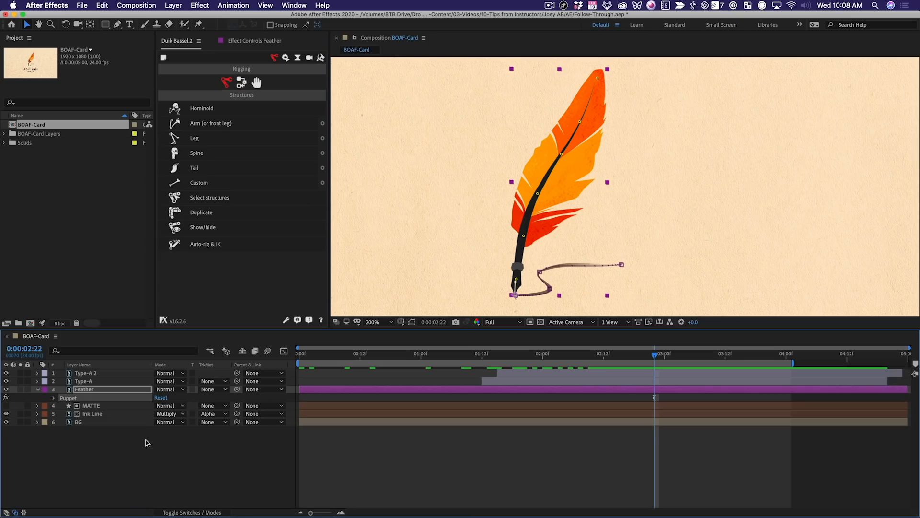
mouse_move(610, 87)
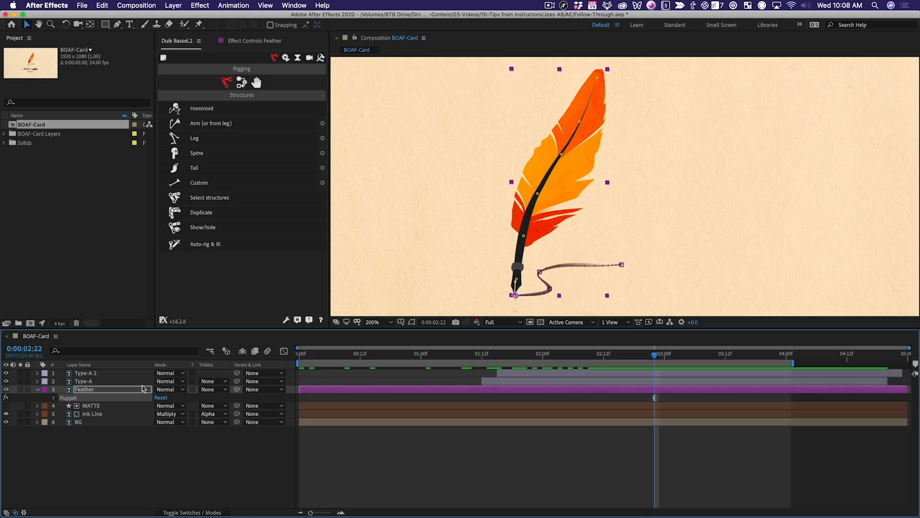
- Reveal the Feather puppet pins and create Duik bones for all six of them
left_click(54, 396)
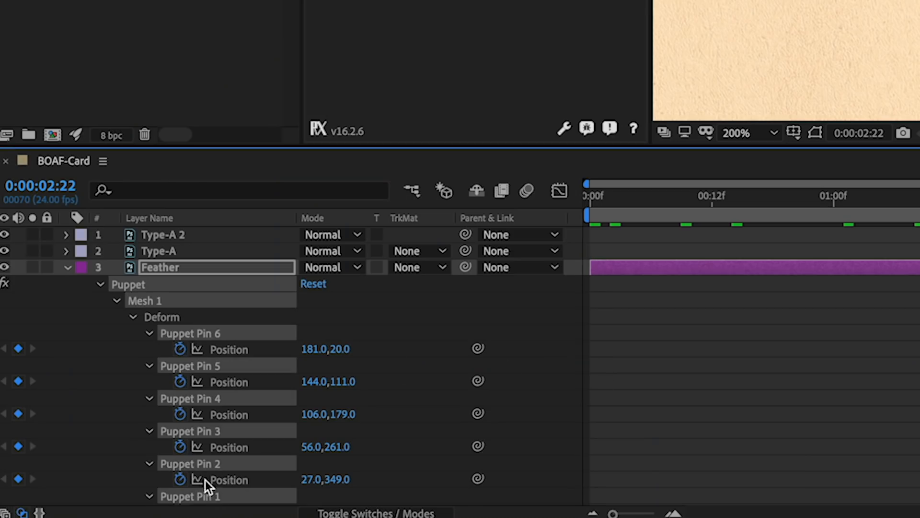
mouse_move(297, 441)
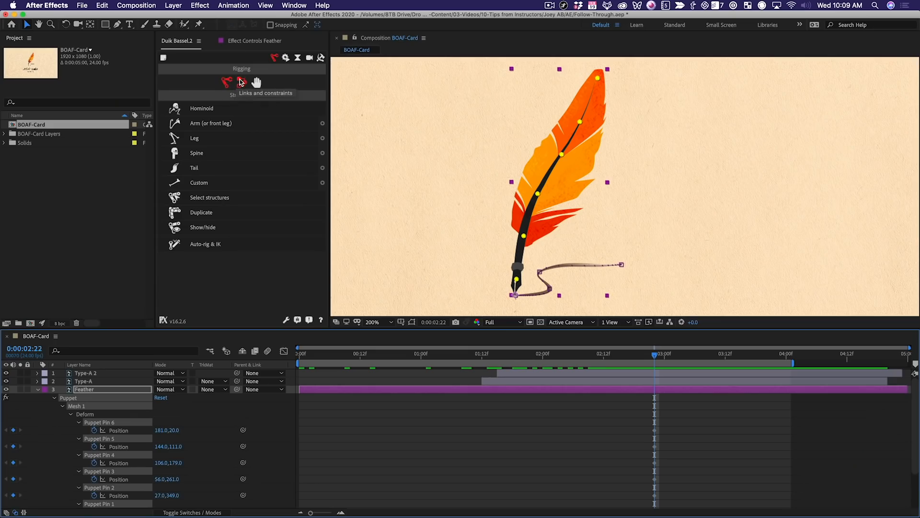
left_click(240, 83)
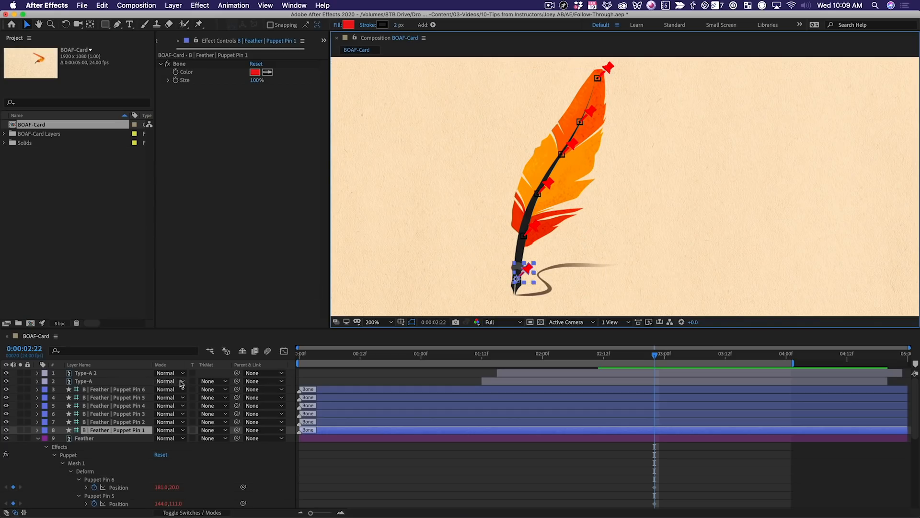
- Colour the six feather bones cyan and mark the bone layers as guide layers
left_click(255, 72)
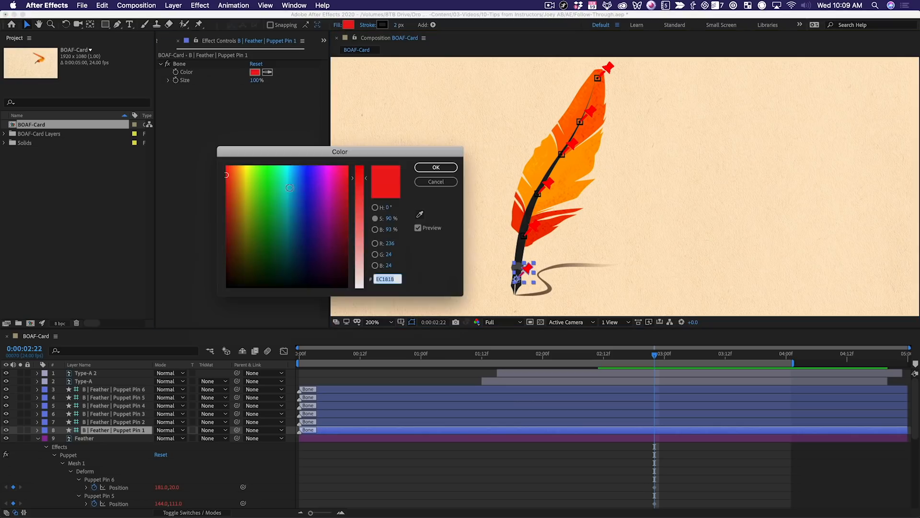
left_click(435, 167)
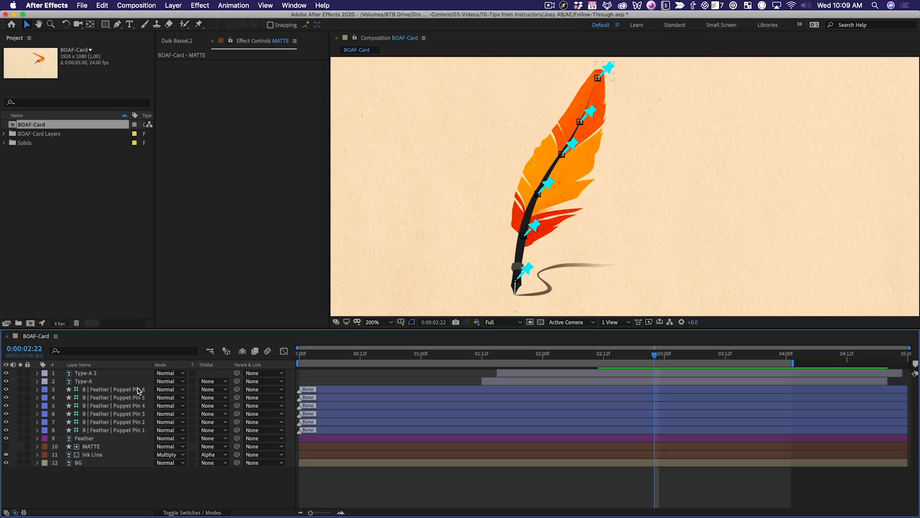
right_click(105, 389)
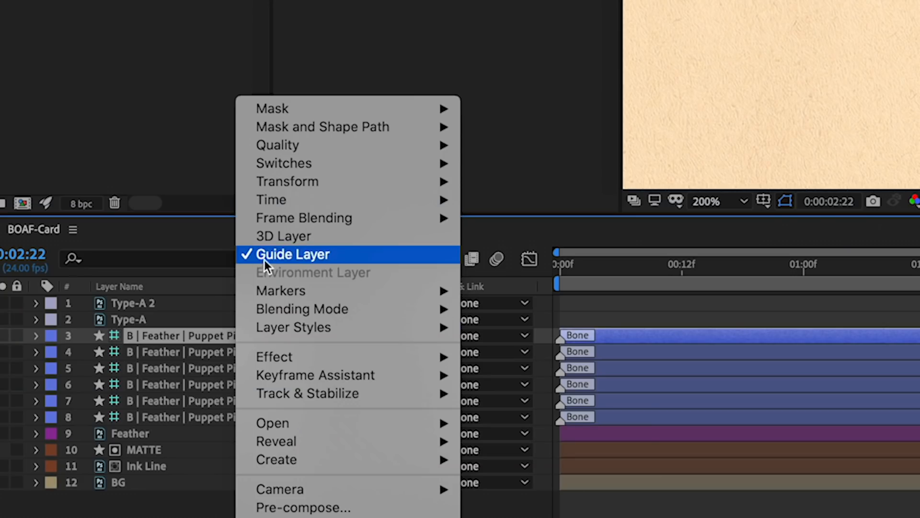
left_click(296, 254)
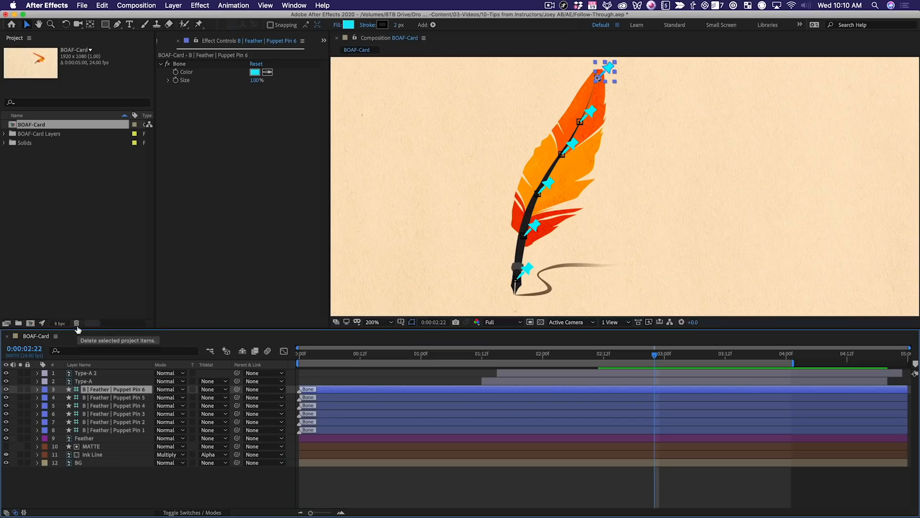
mouse_move(199, 290)
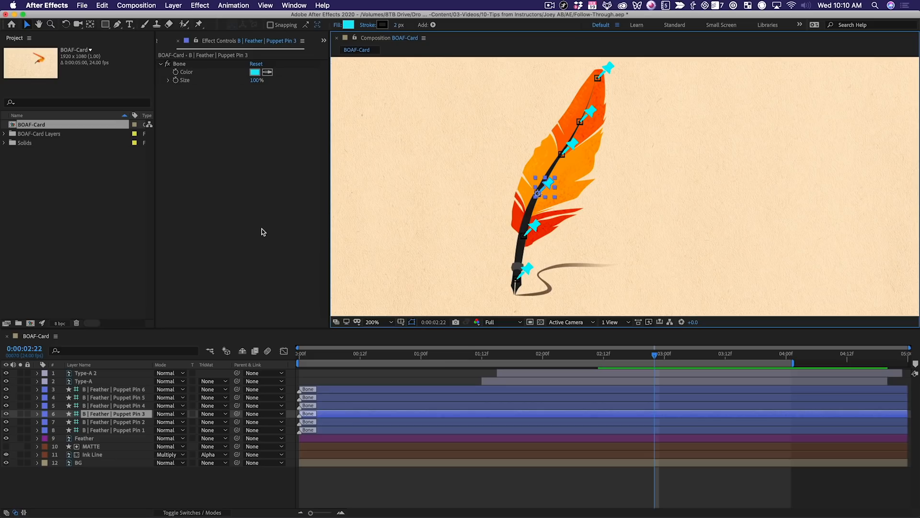
mouse_move(265, 229)
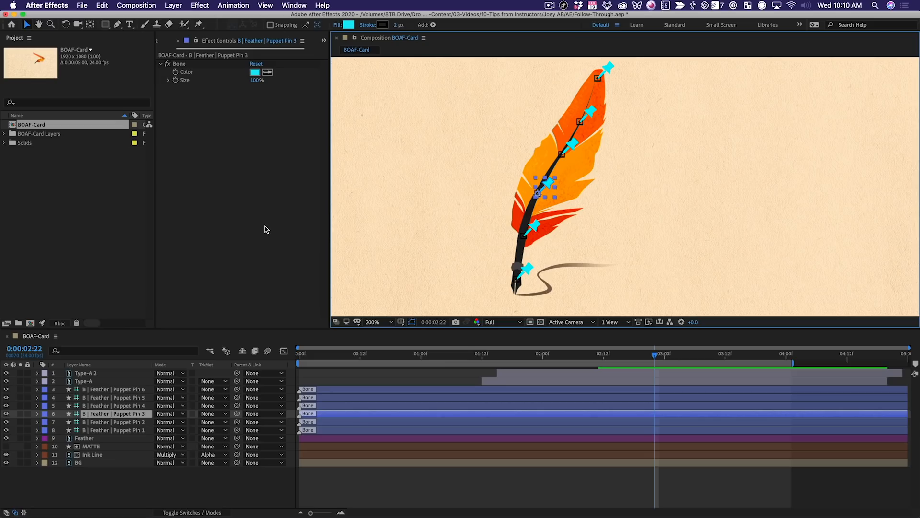
mouse_move(455, 174)
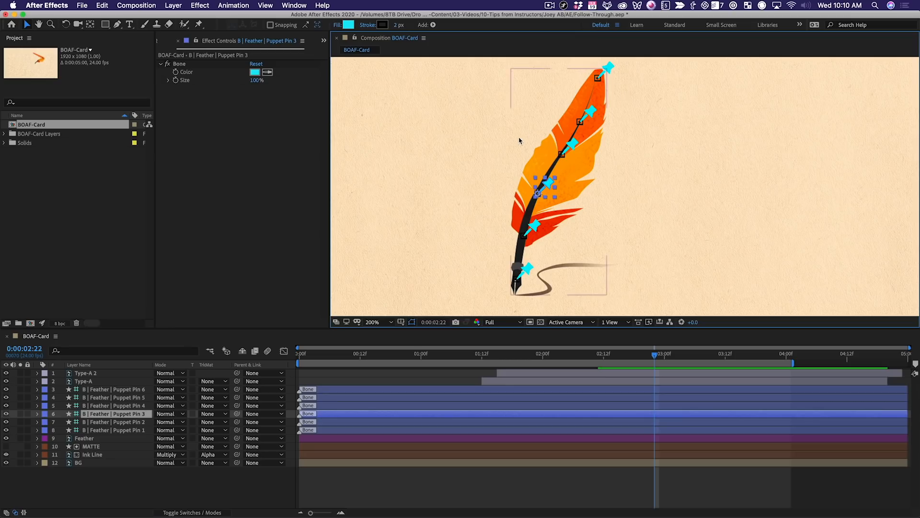
mouse_move(600, 83)
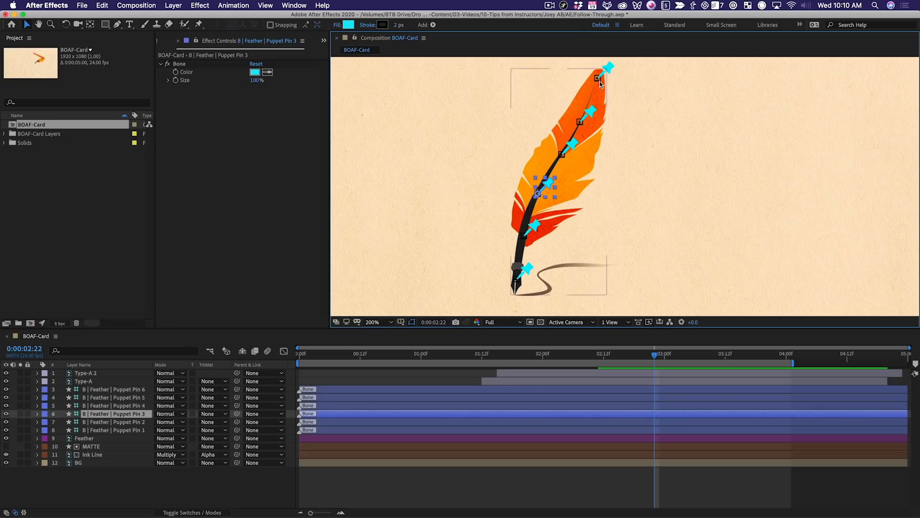
- Select the feather-tip bone to start chaining the bones from tip to base
left_click(608, 66)
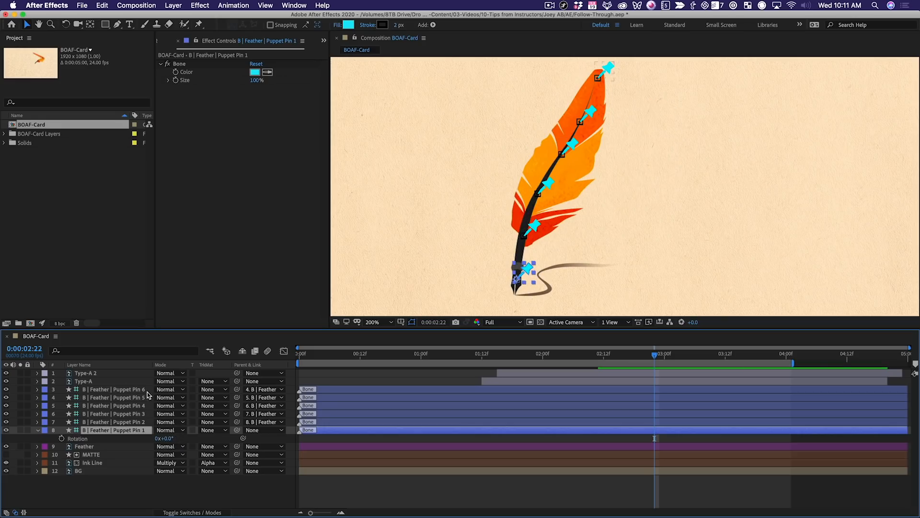
- Parent the Pin 1 base bone to the Feather layer and show its Rotation as a value curve
left_click(116, 422)
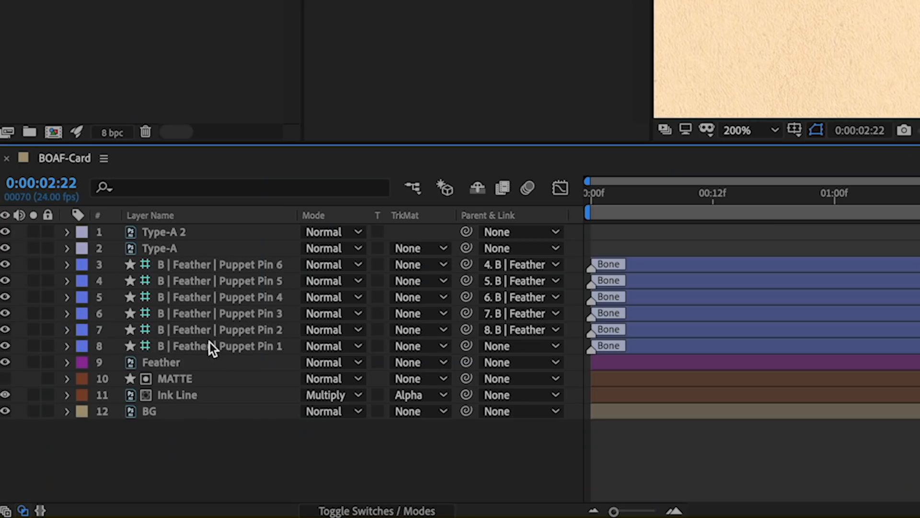
left_click(211, 346)
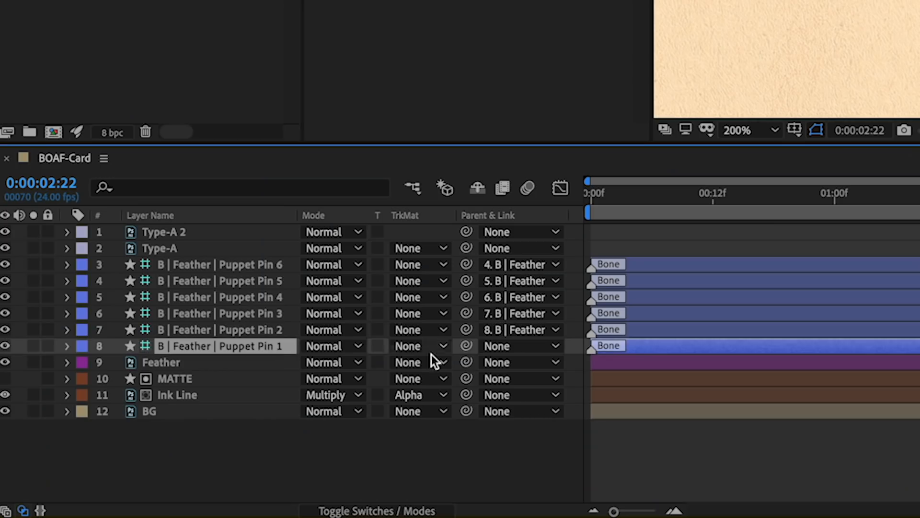
left_click_drag(466, 346, 258, 362)
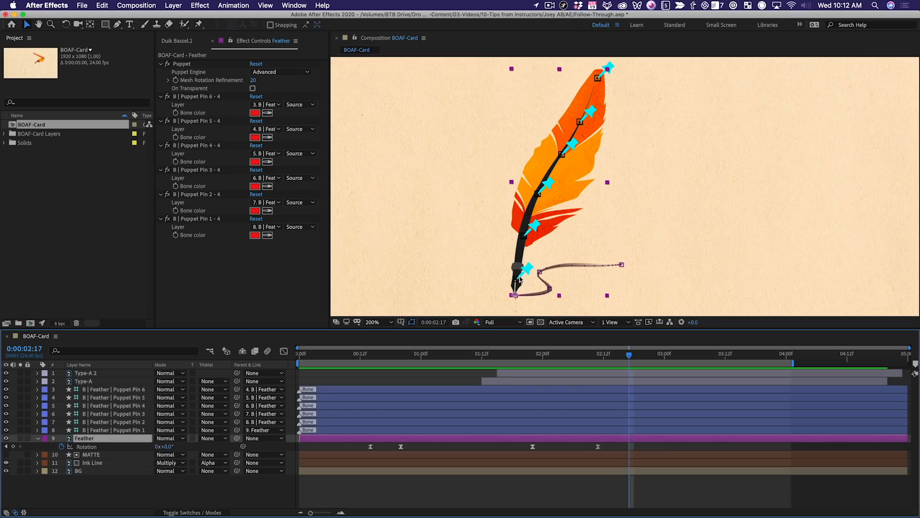
mouse_move(516, 284)
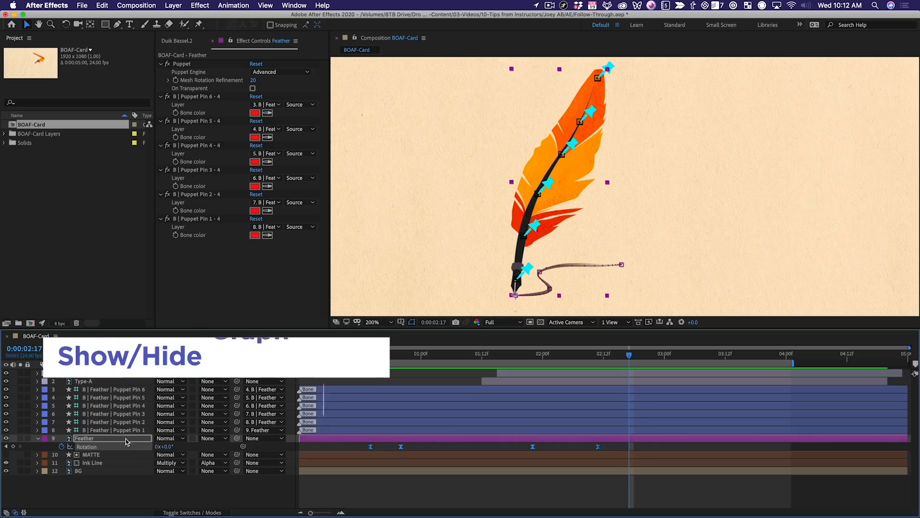
key("shift+f3")
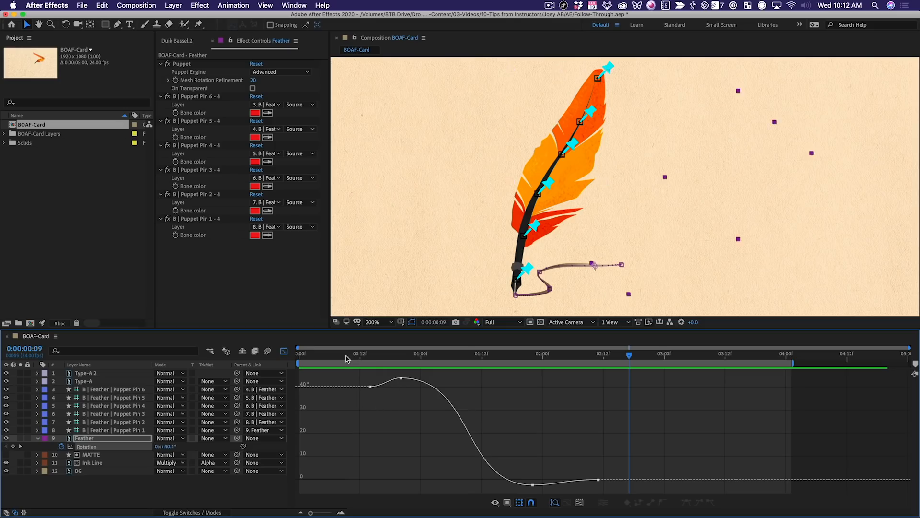
- Return the timeline from the rotation curve to layer bars with the feather tilted about 40°
left_click(396, 353)
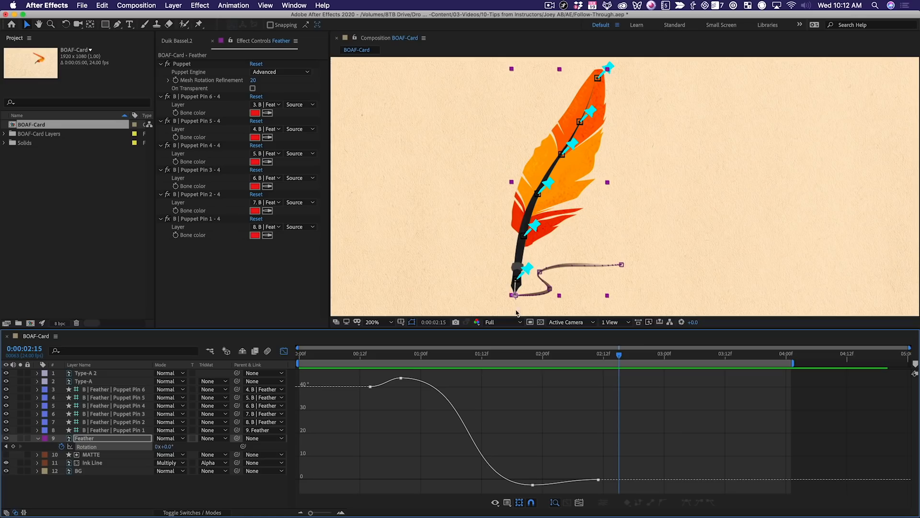
mouse_move(621, 73)
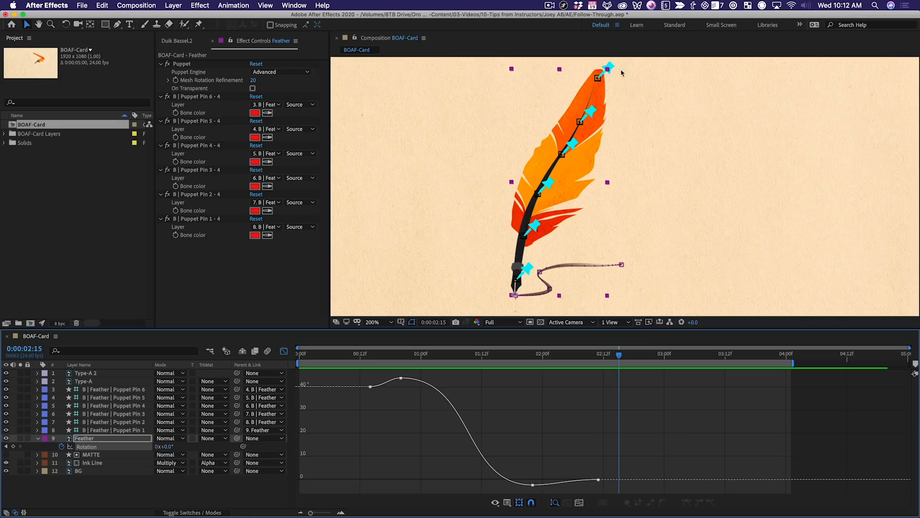
mouse_move(623, 156)
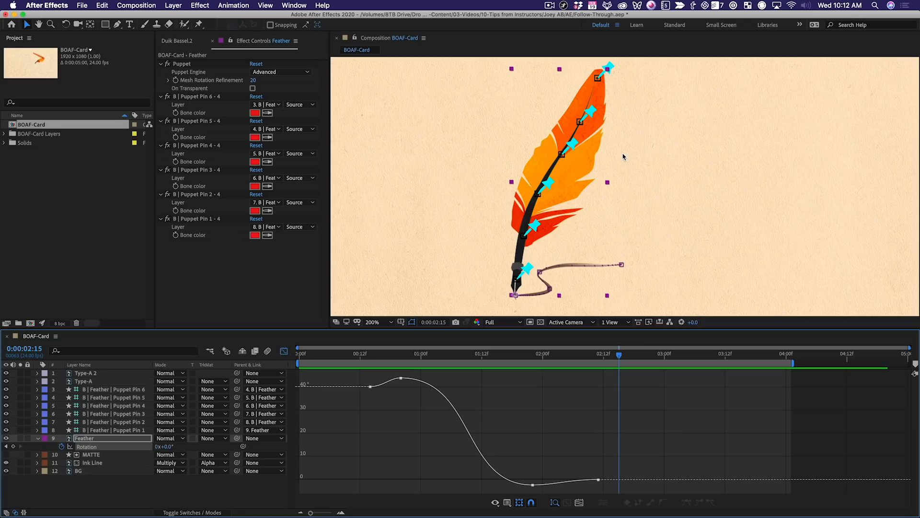
mouse_move(93, 448)
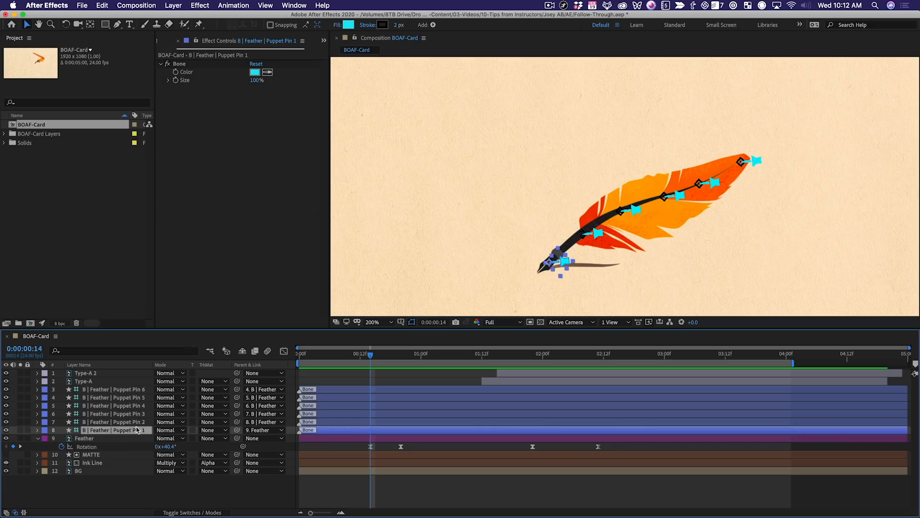
- Paste the Feather's rotation keyframes onto Puppet Pins 2–5 so the chain bends together
left_click(114, 422)
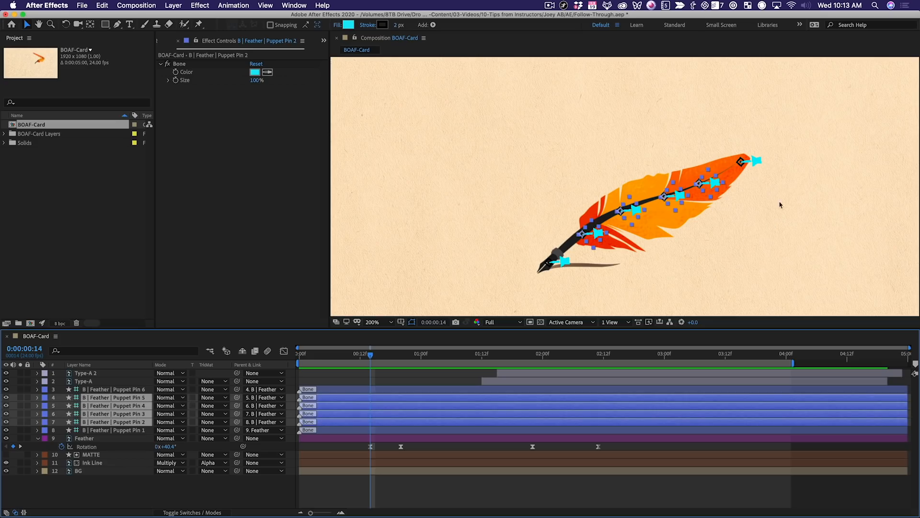
key("`")
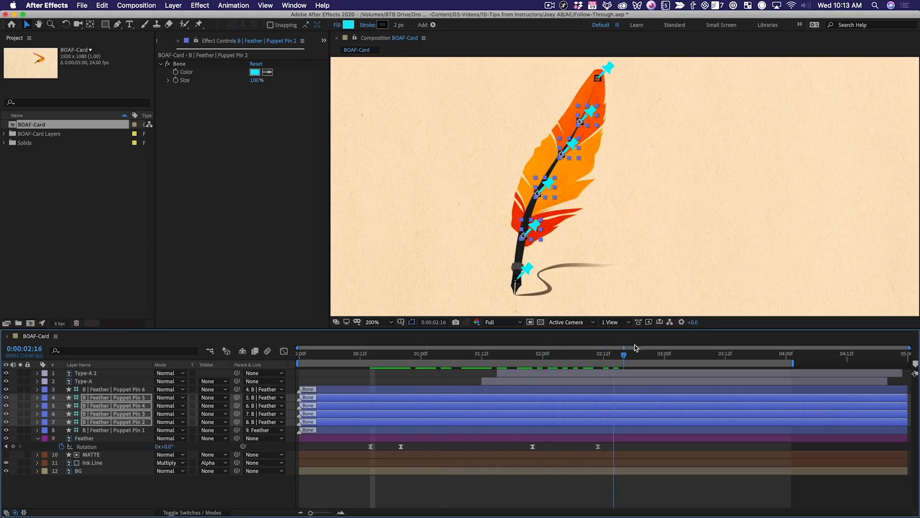
left_click(350, 353)
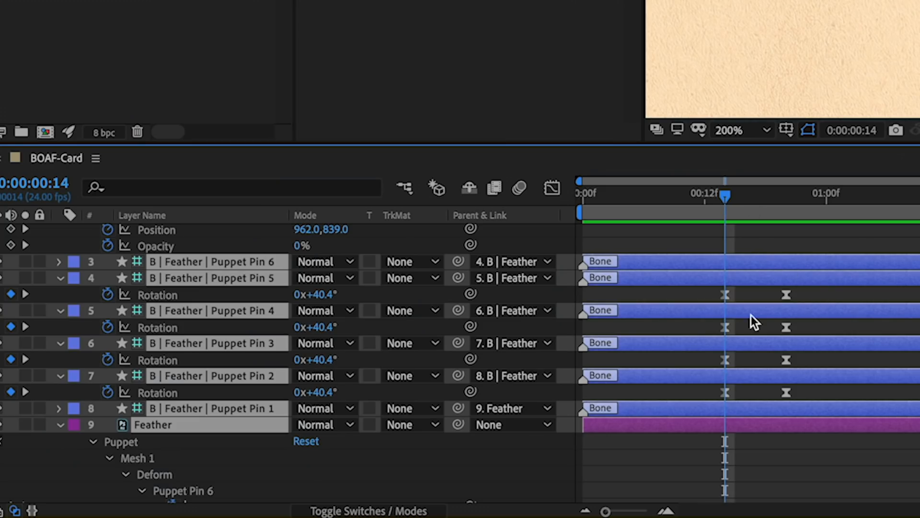
mouse_move(235, 295)
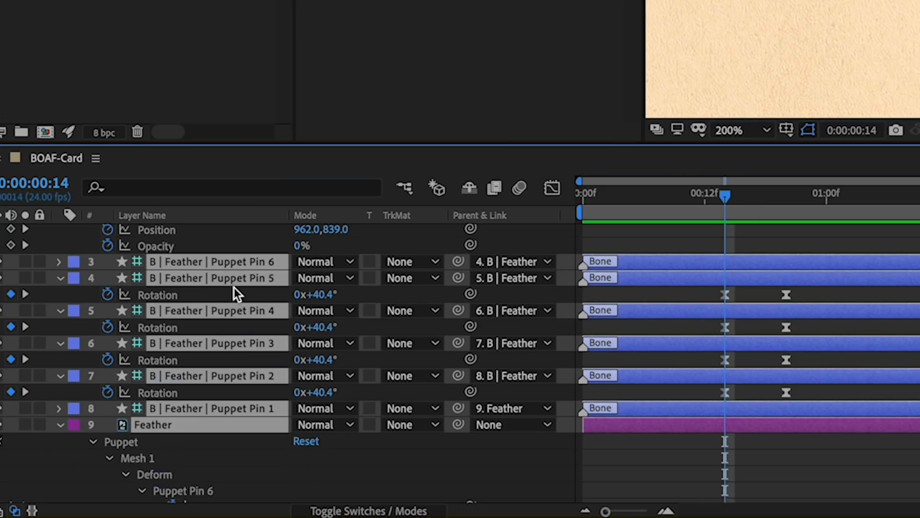
mouse_move(702, 302)
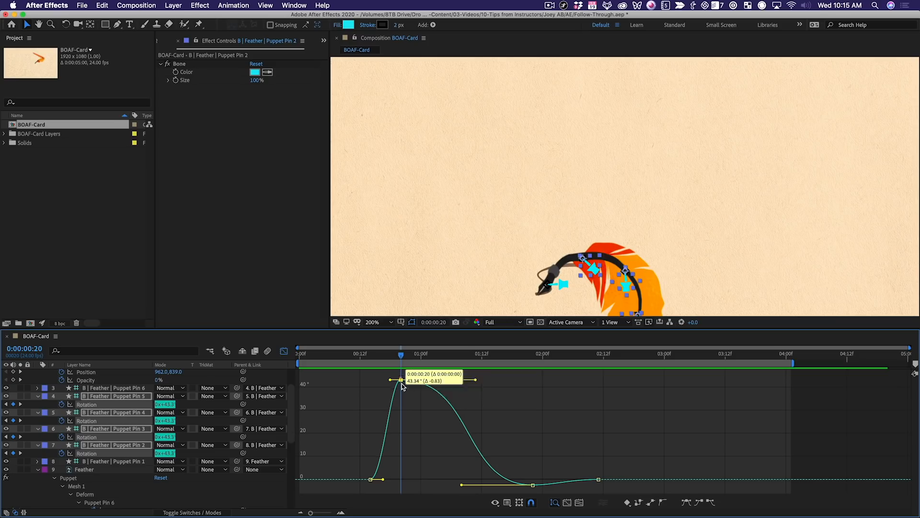
- Marquee-select all the pin Rotation keyframes in the Graph Editor to scale down their 40° swing
left_click_drag(401, 380, 401, 459)
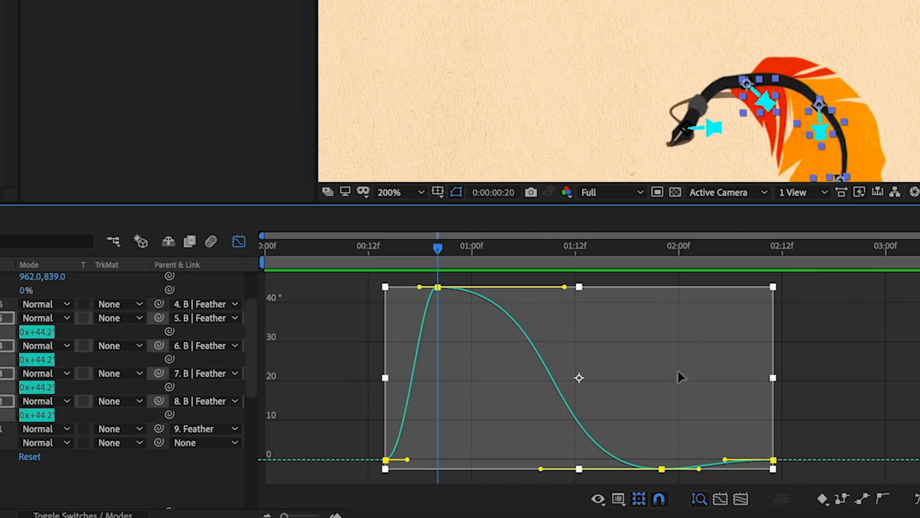
mouse_move(578, 379)
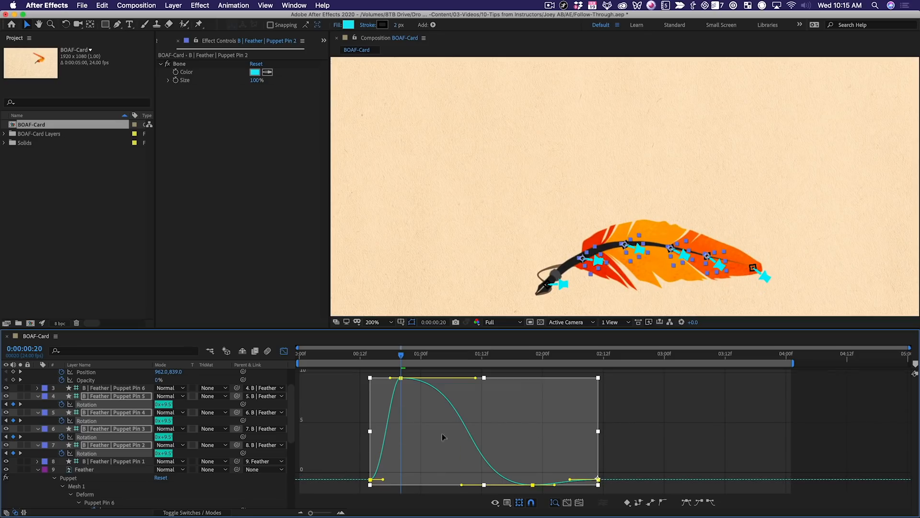
mouse_move(508, 386)
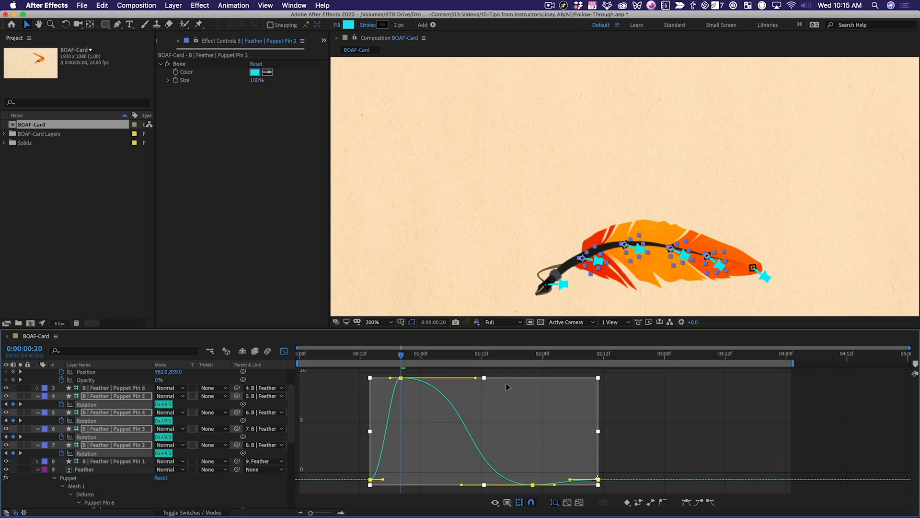
mouse_move(380, 422)
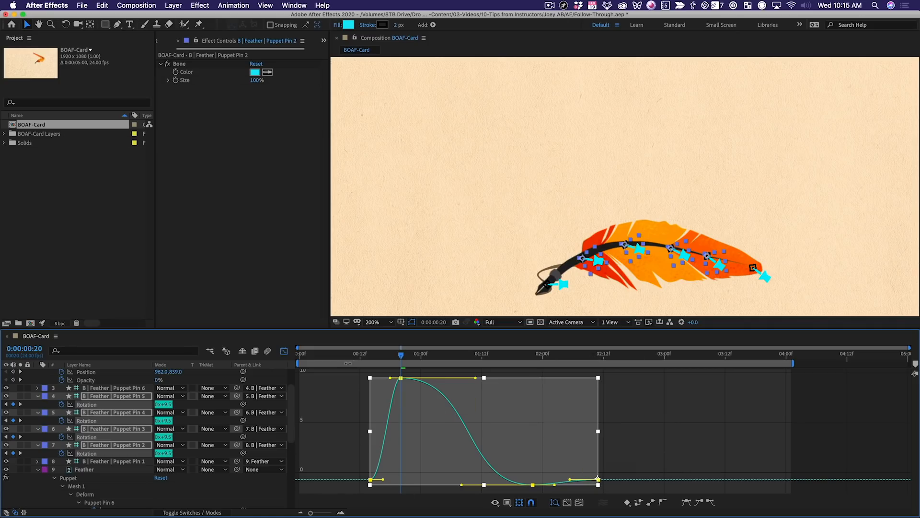
mouse_move(518, 501)
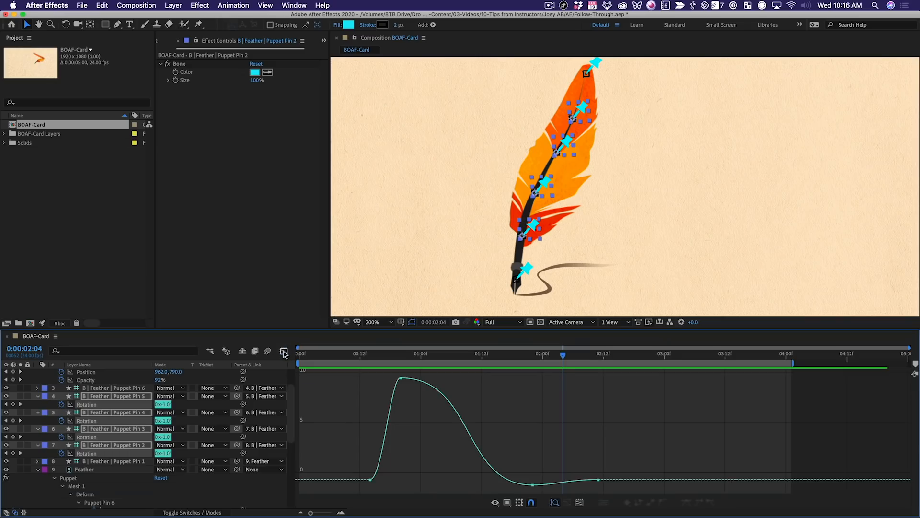
- Back on layer bars, shift the Pin 3–5 rotation keyframes one frame later than Pin 2's
left_click(284, 351)
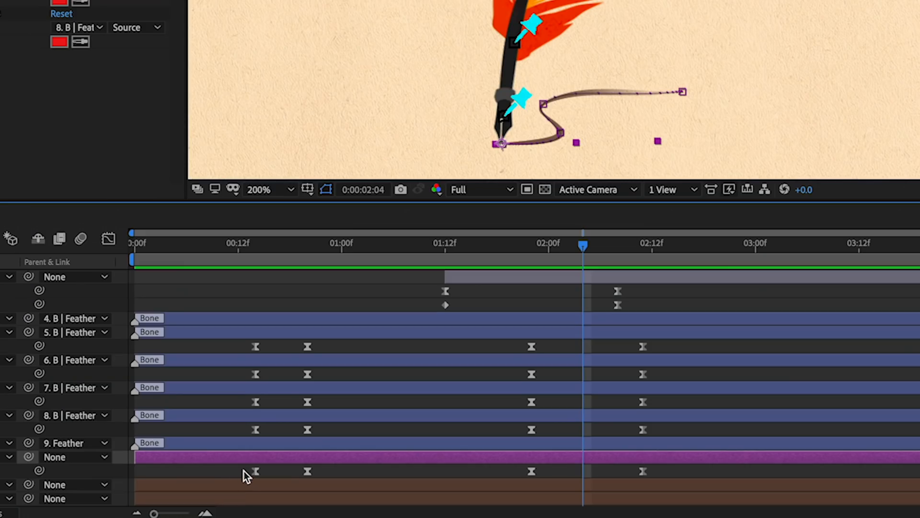
mouse_move(244, 345)
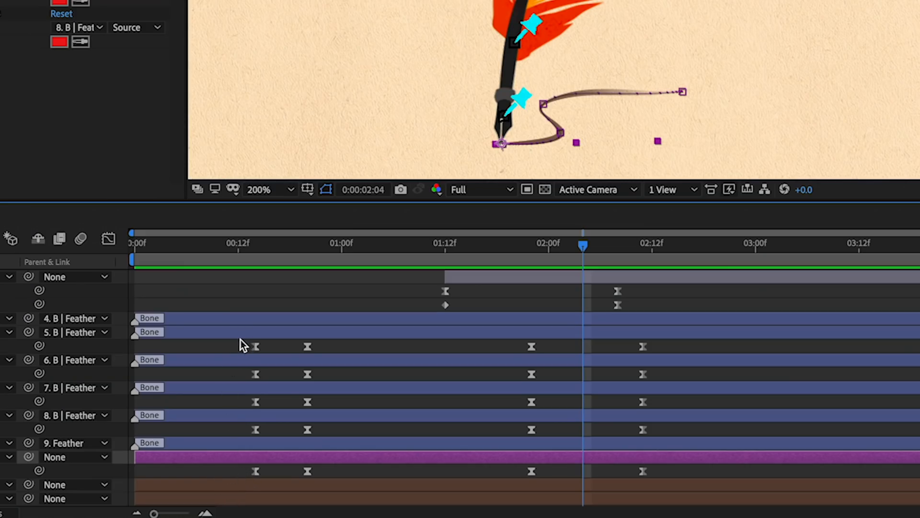
mouse_move(431, 388)
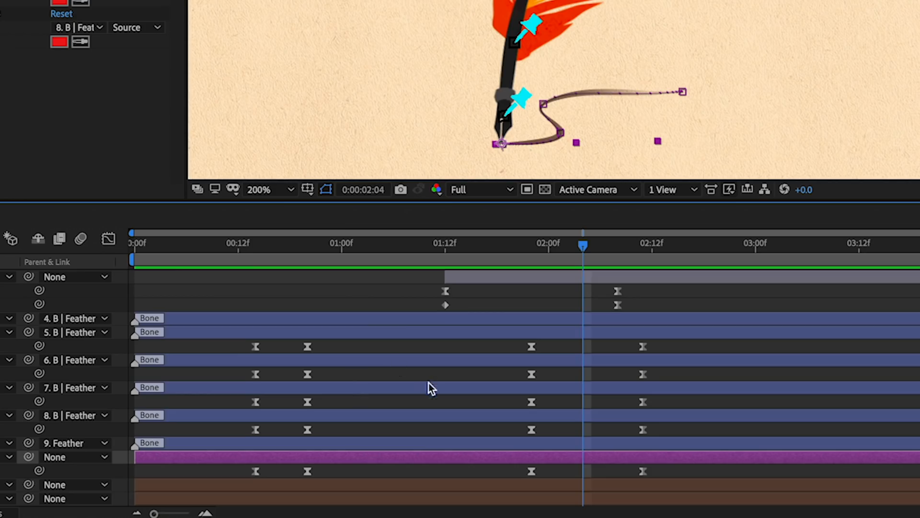
mouse_move(246, 349)
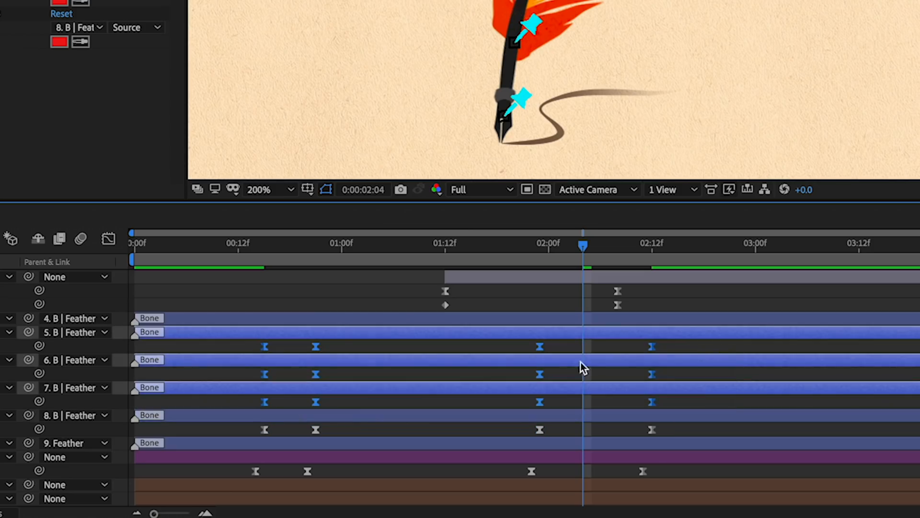
left_click_drag(264, 340, 675, 379)
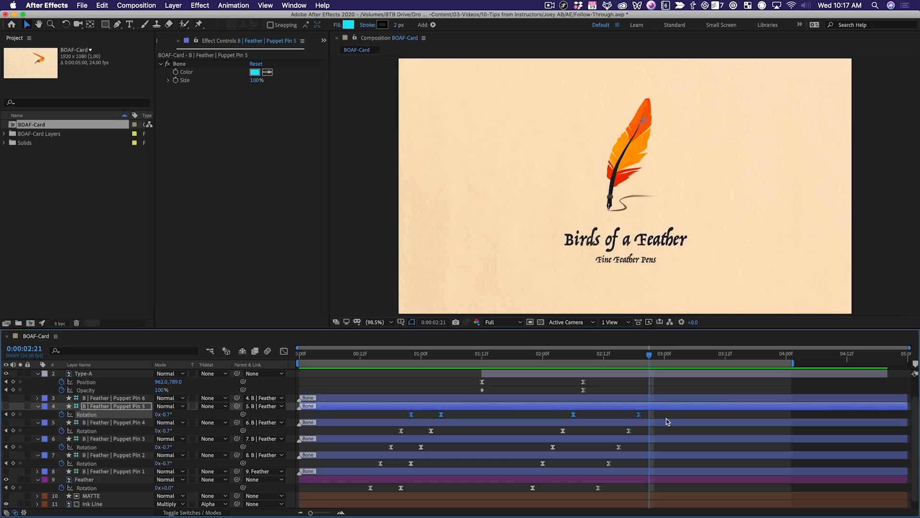
mouse_move(342, 415)
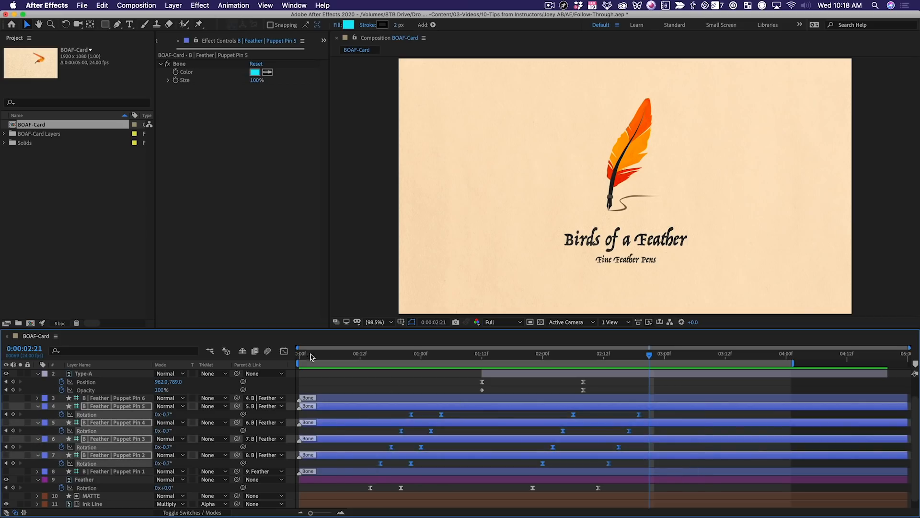
- Show Puppet Pins 2–5 Rotation curves together in the Graph Editor and preview the card animation
left_click(284, 351)
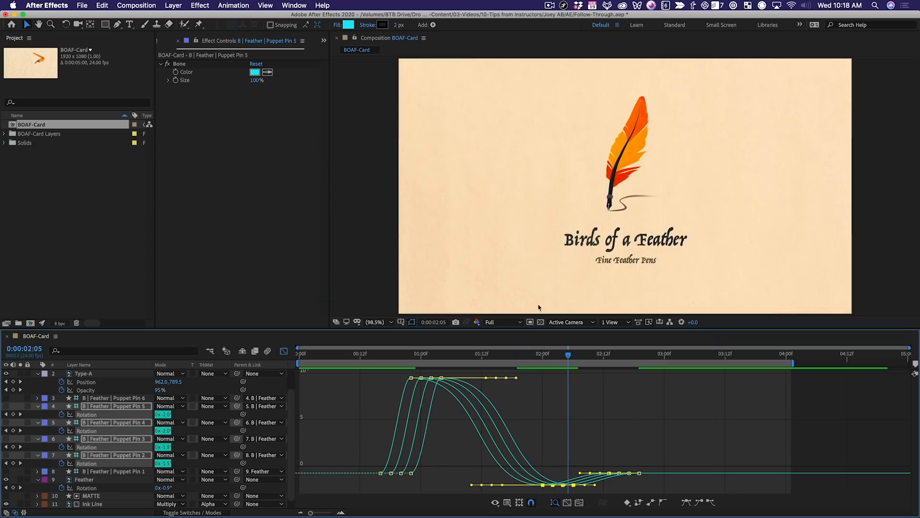
left_click(461, 353)
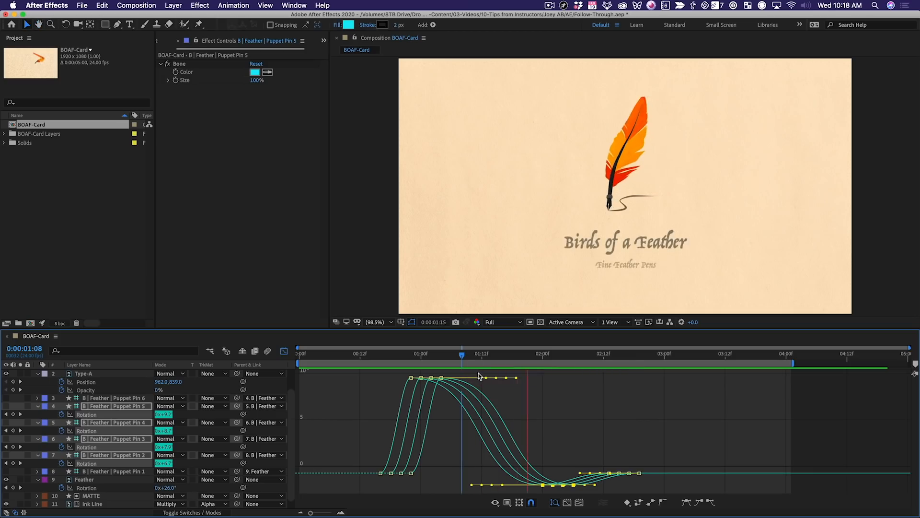